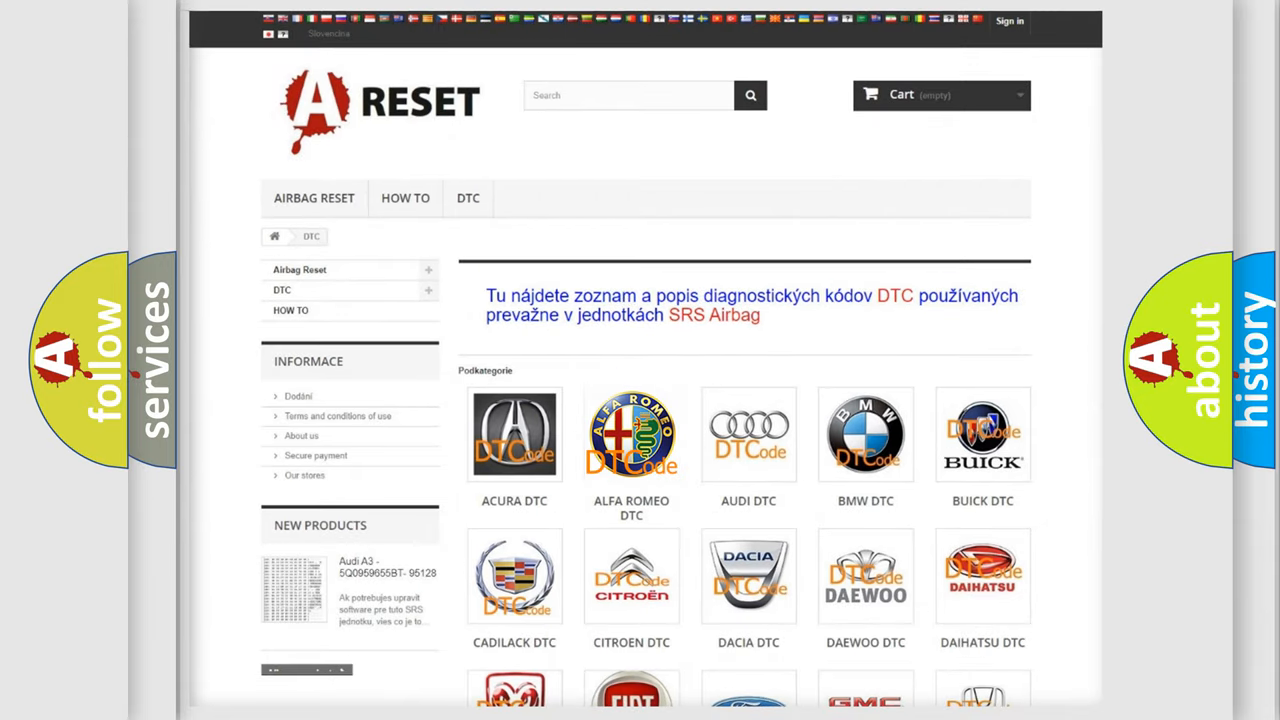
# Select the Alfa Romeo DTC logo and scroll through its airbag trouble code list.
pyautogui.click(631, 434)
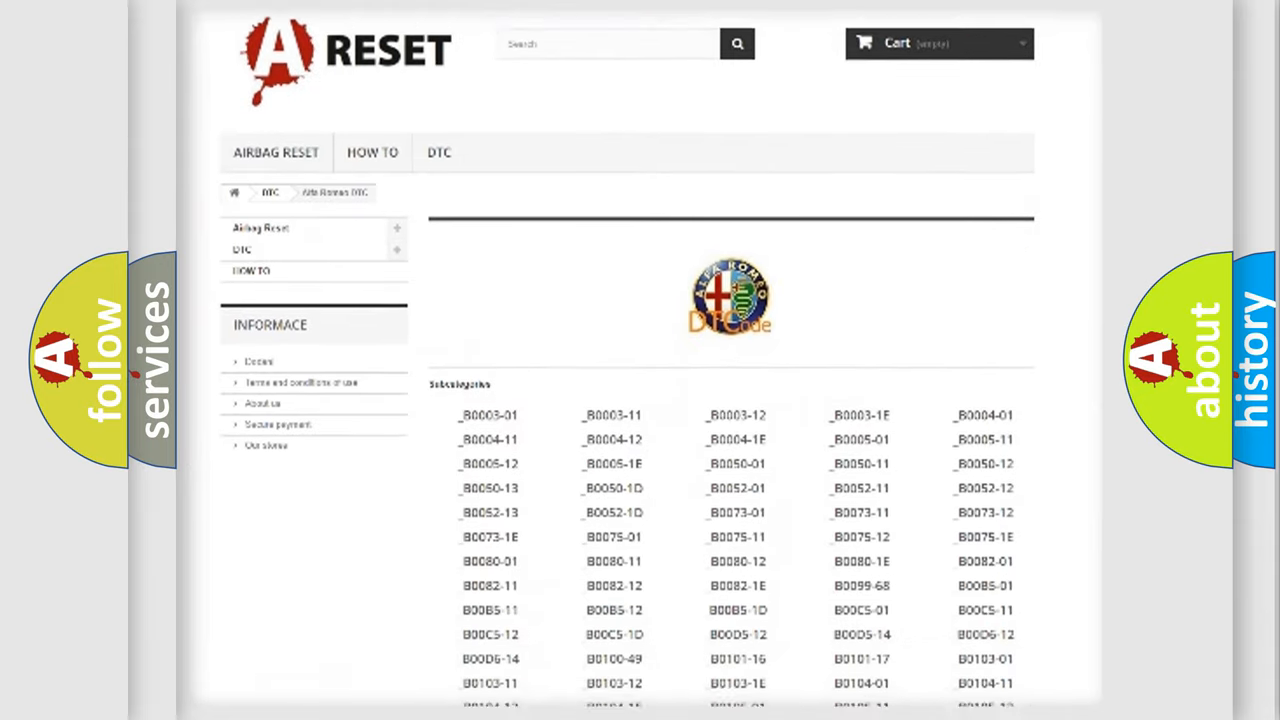
pyautogui.scroll(-3)
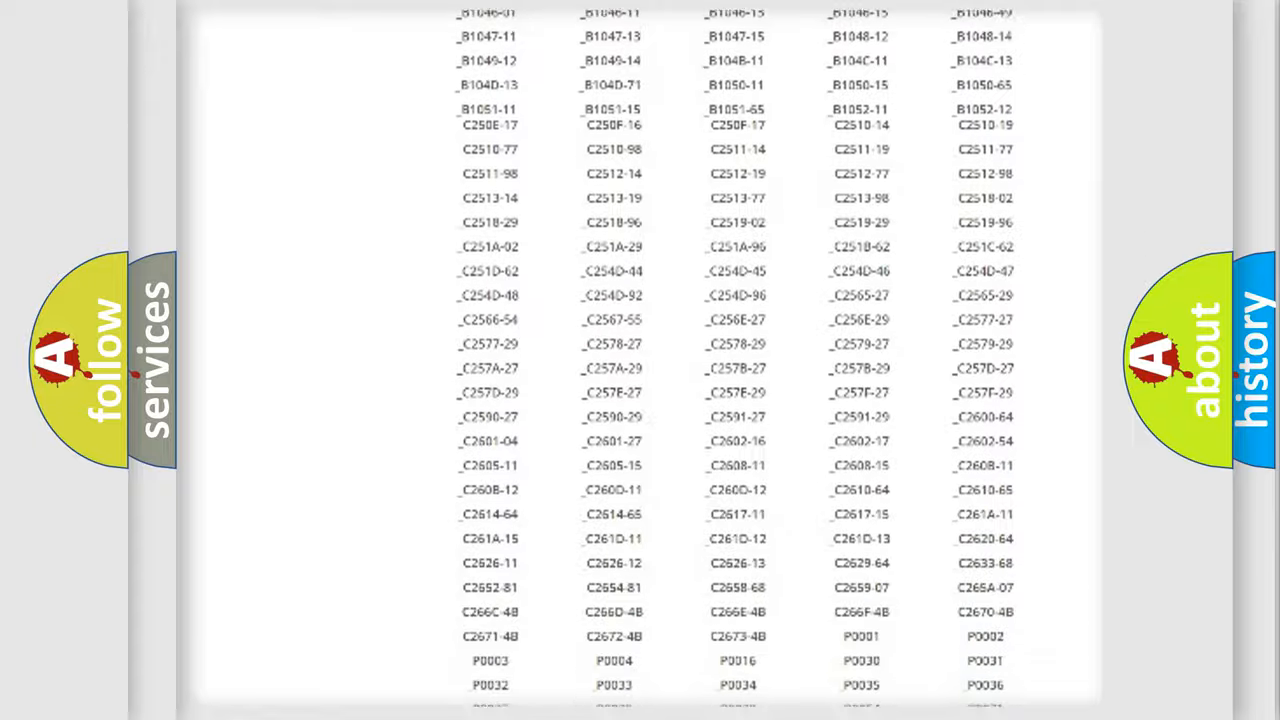